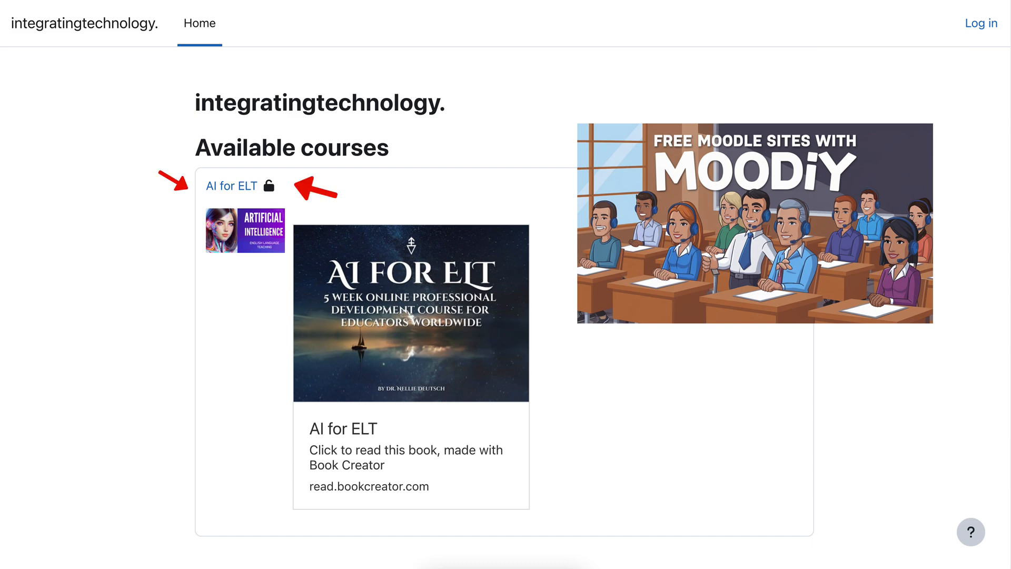
mouse_move(230, 185)
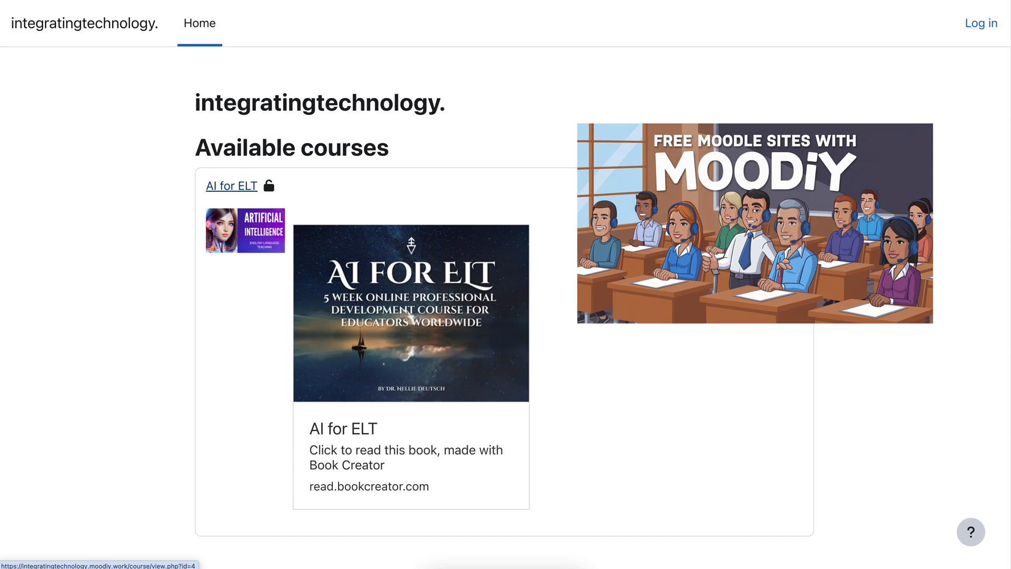
Enter the AI for ELT course as a guest from the front page and jump to its General section.
click(231, 185)
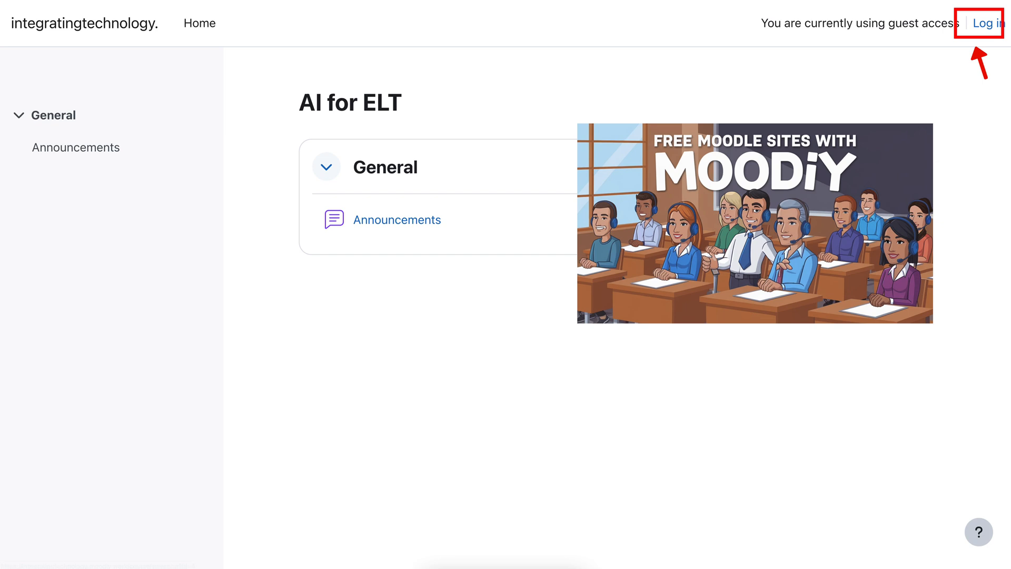
click(54, 115)
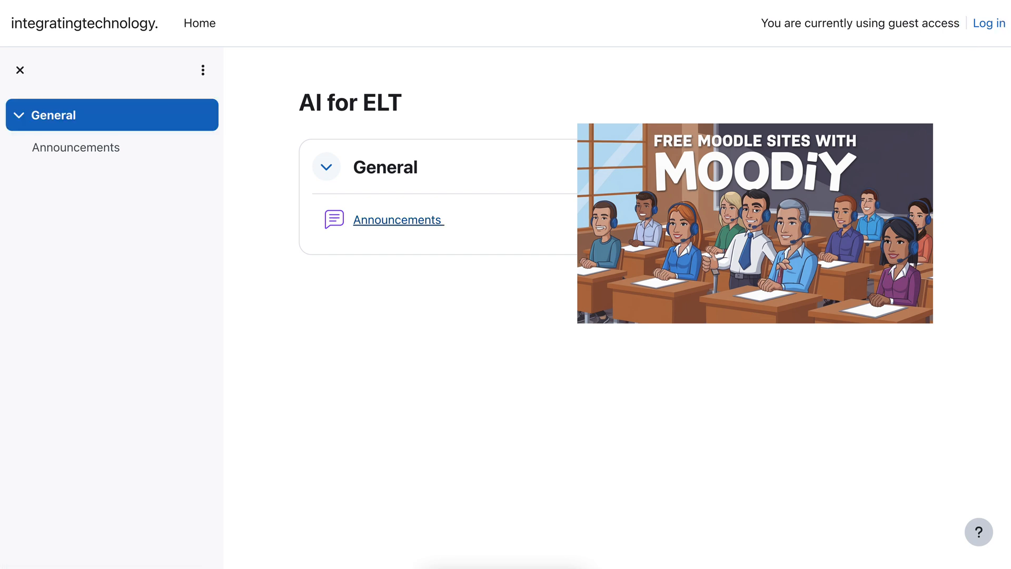
mouse_move(397, 219)
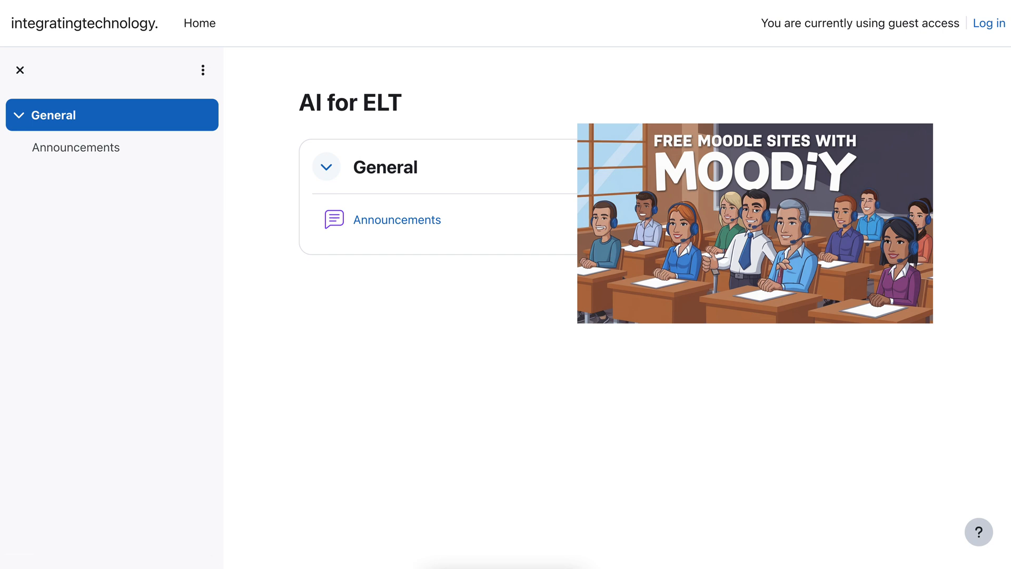
mouse_move(989, 23)
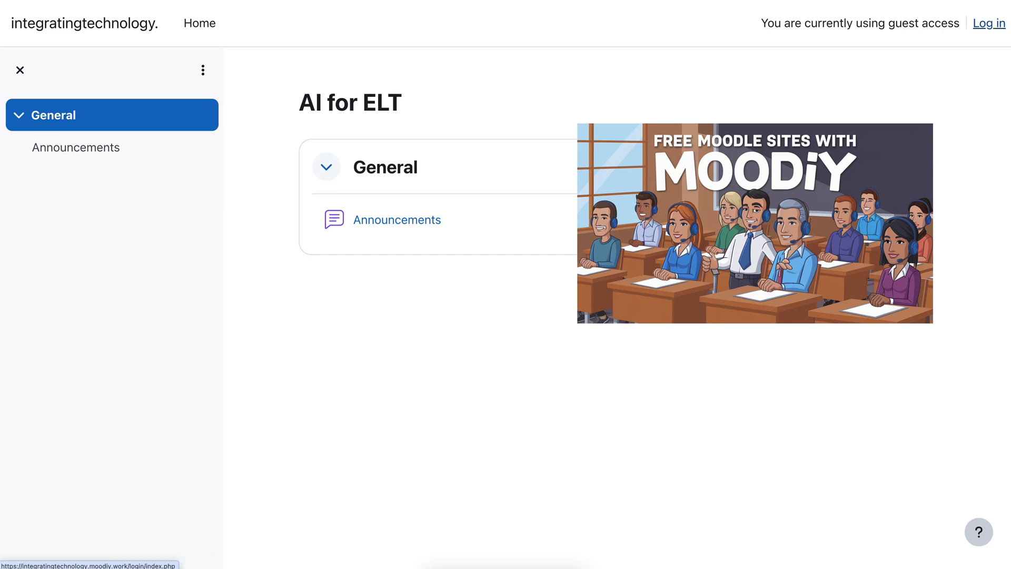
Log in as the site administrator to get the full teacher view of AI for ELT.
click(987, 23)
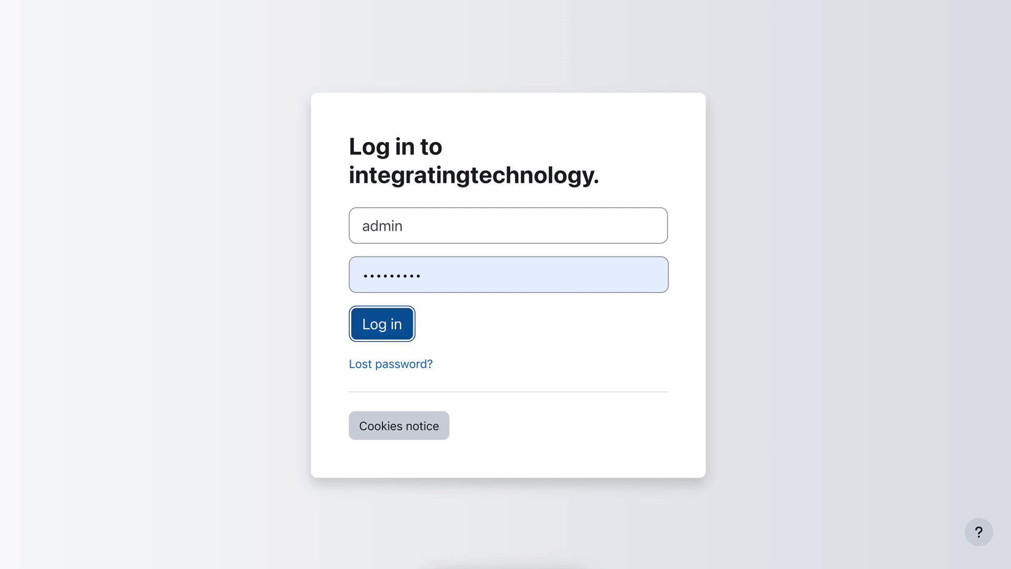
click(381, 323)
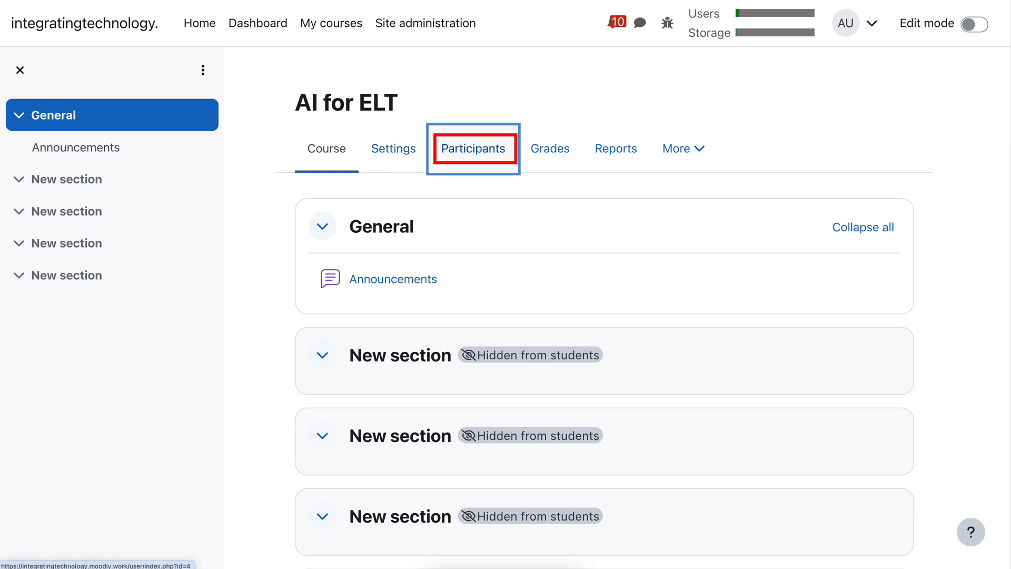
From Participants, reach the Enrolment methods page listing manual enrolments, guest access and disabled self enrolment.
click(473, 148)
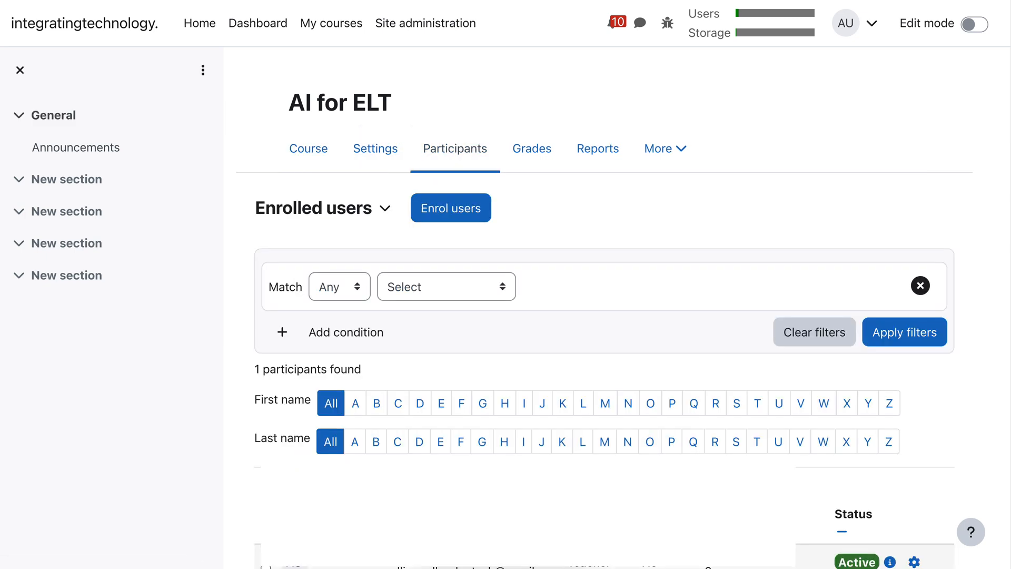
scroll(down, 3)
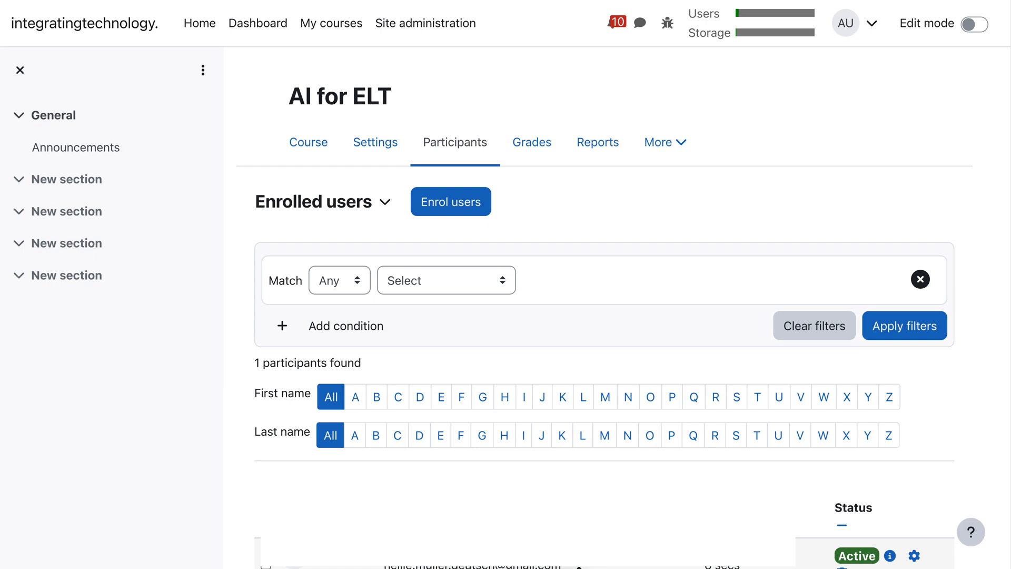
click(322, 201)
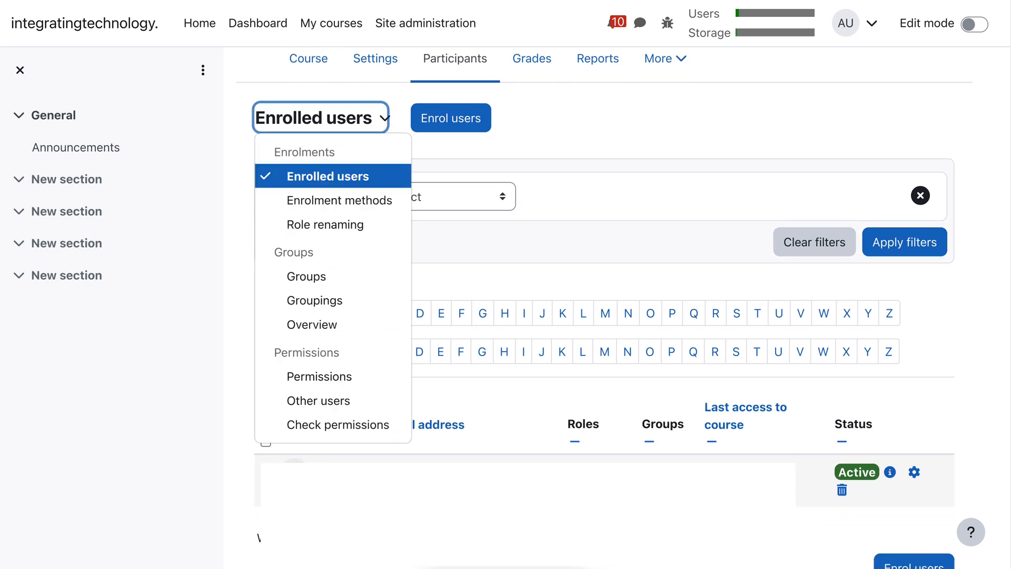
click(338, 200)
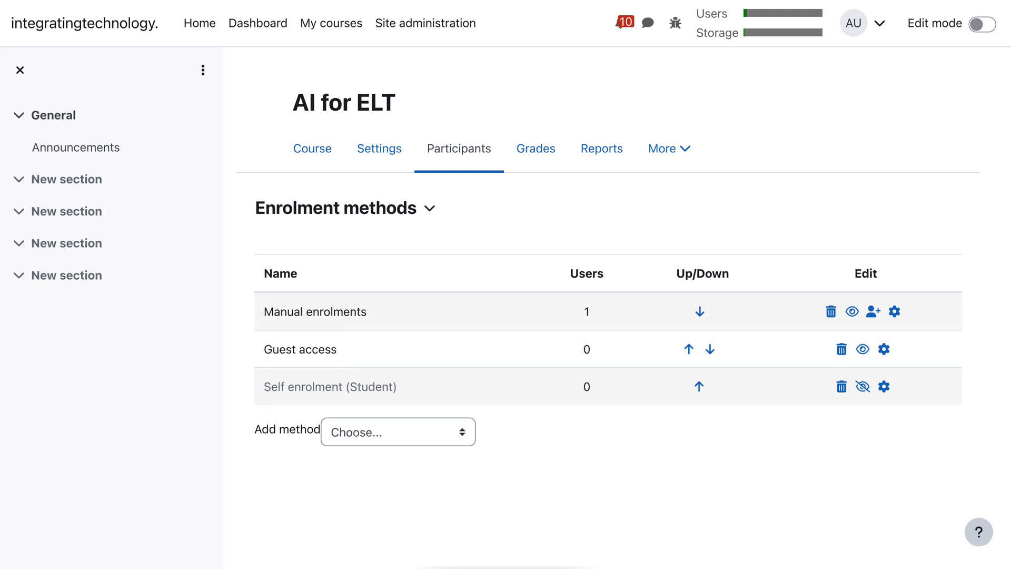
click(397, 431)
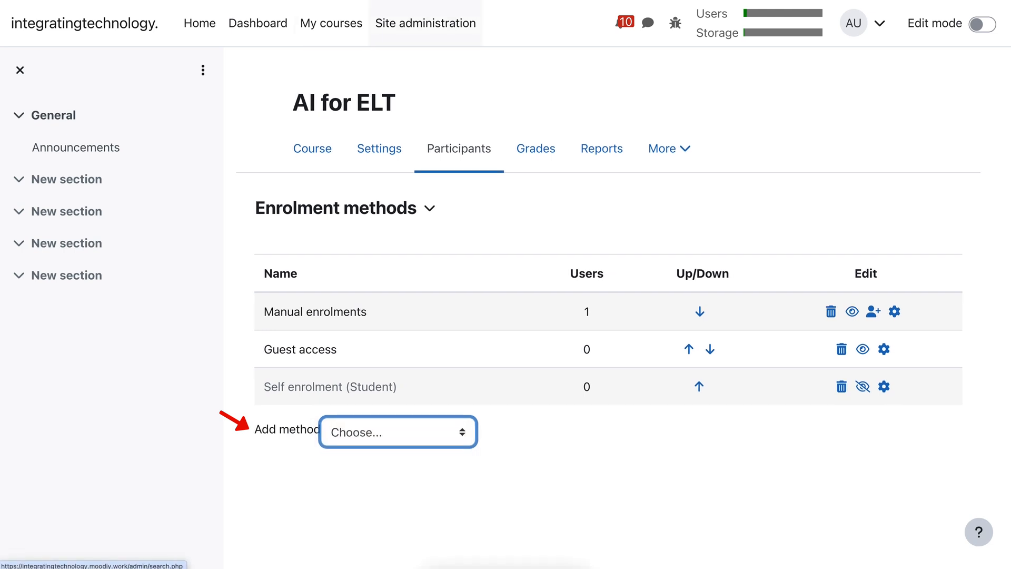
Search Site administration for 'guest' to list all guest-related settings.
click(425, 24)
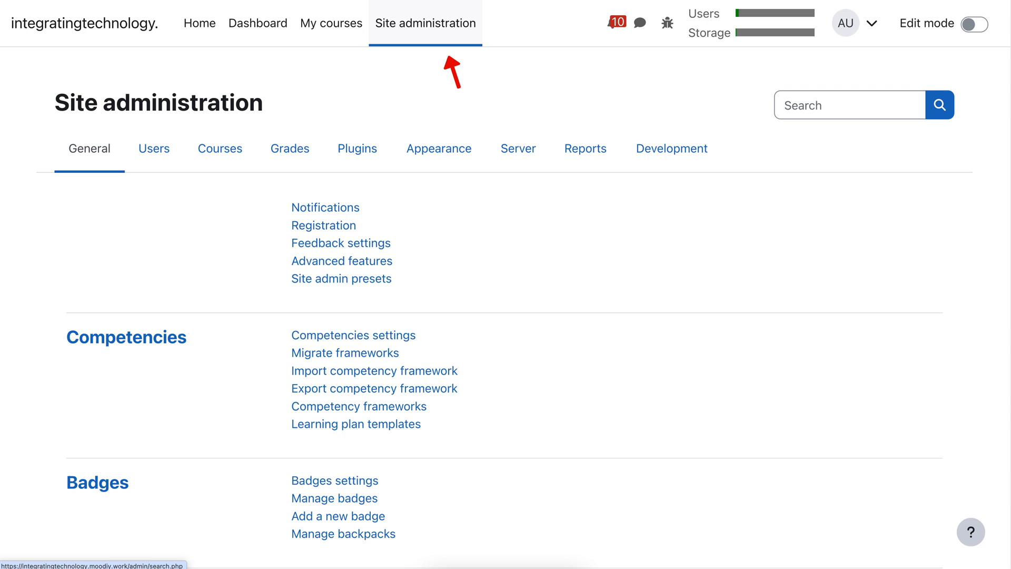
click(849, 104)
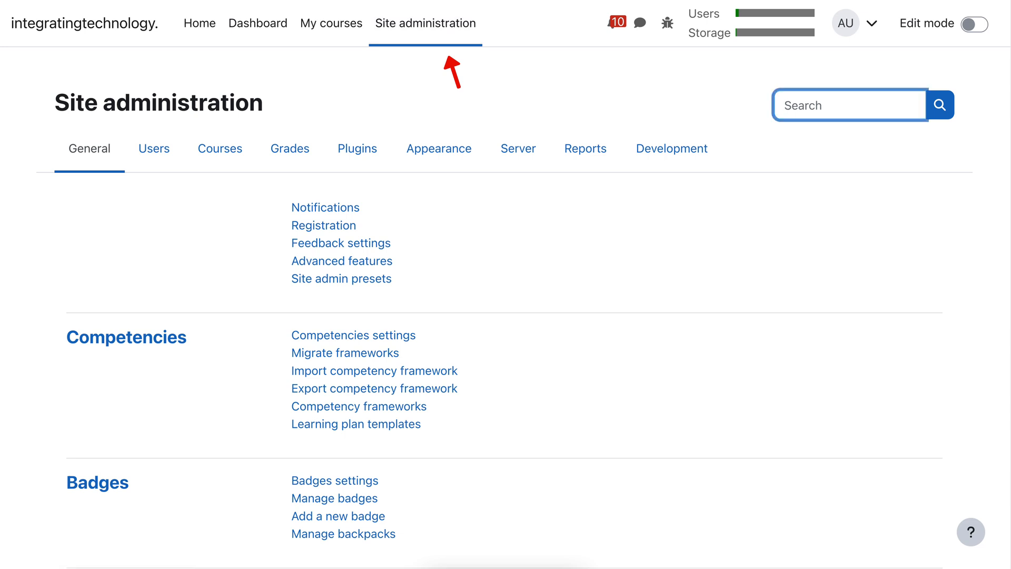
text(guest)
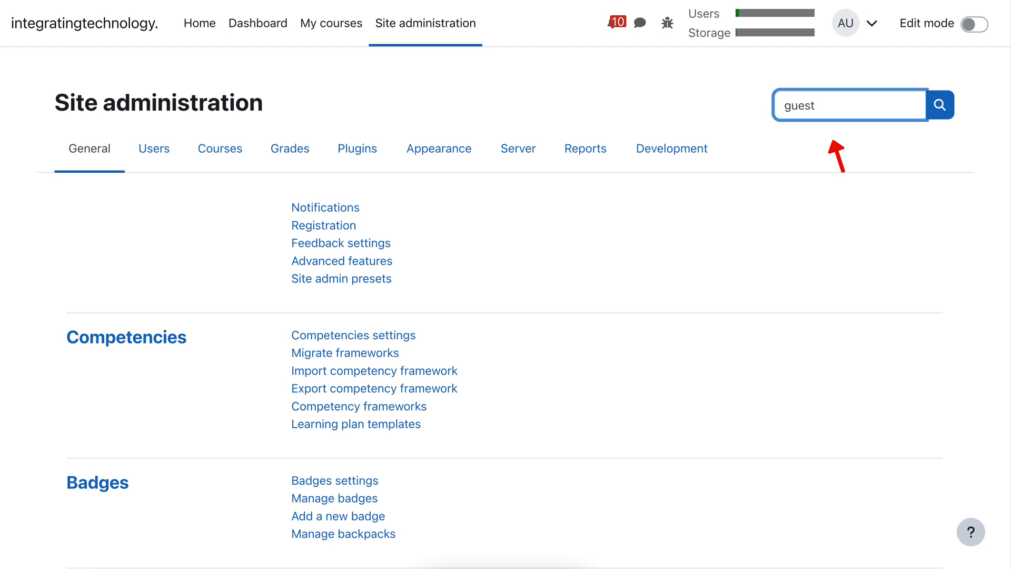
click(938, 104)
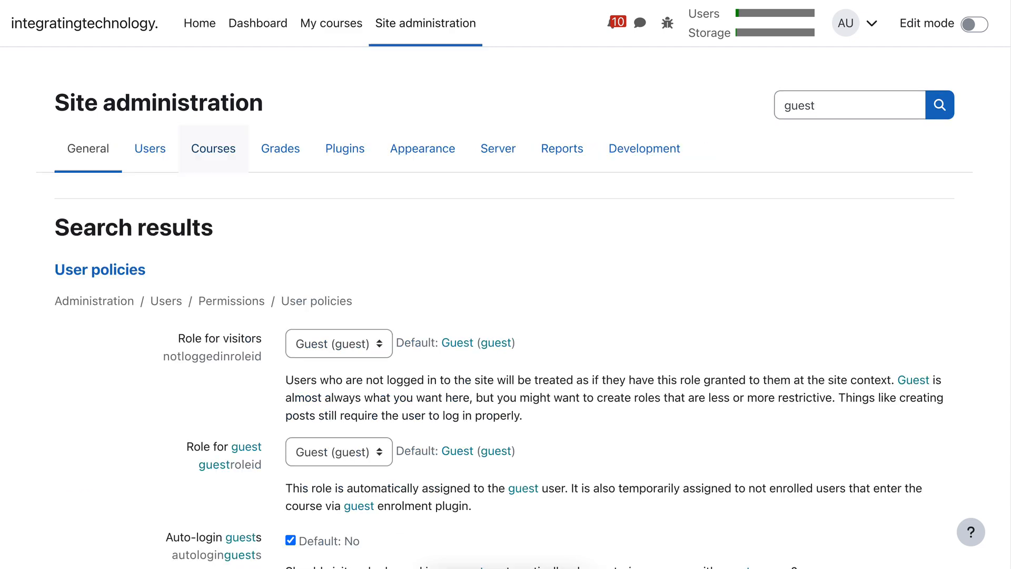
Scroll through the guest results down to the Manage authentication guest login button setting.
scroll(down, 3)
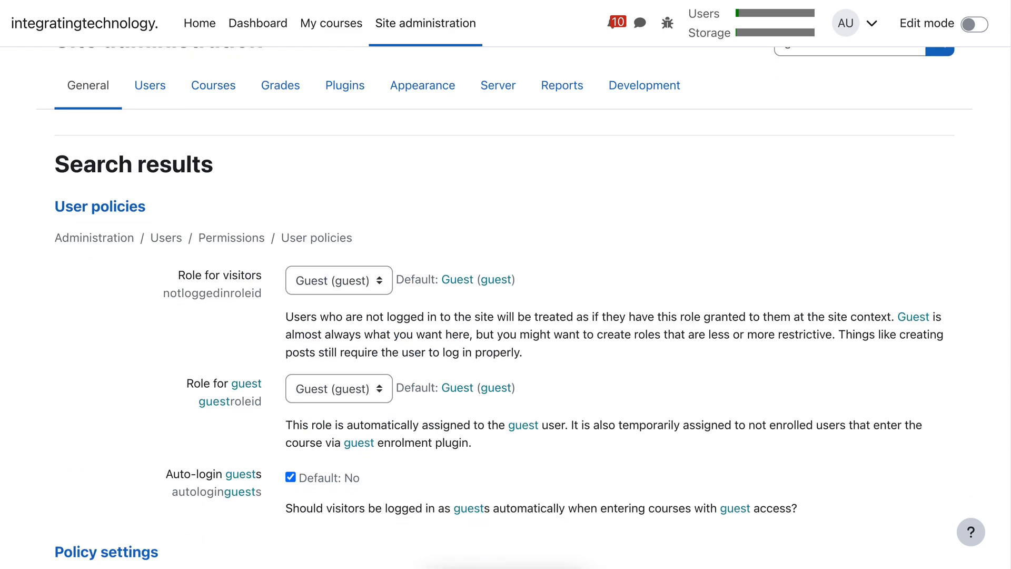
scroll(down, 3)
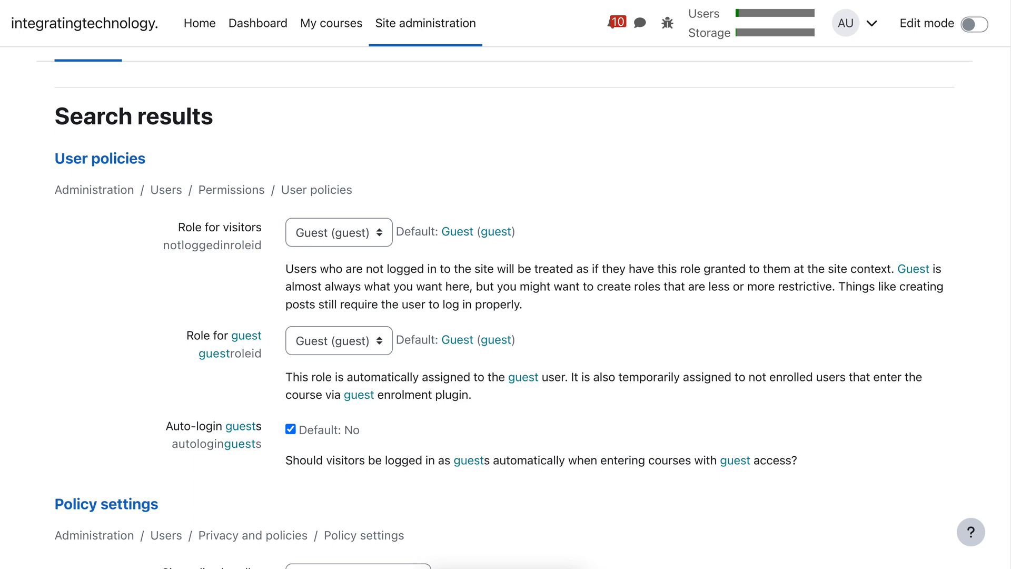
scroll(up, 3)
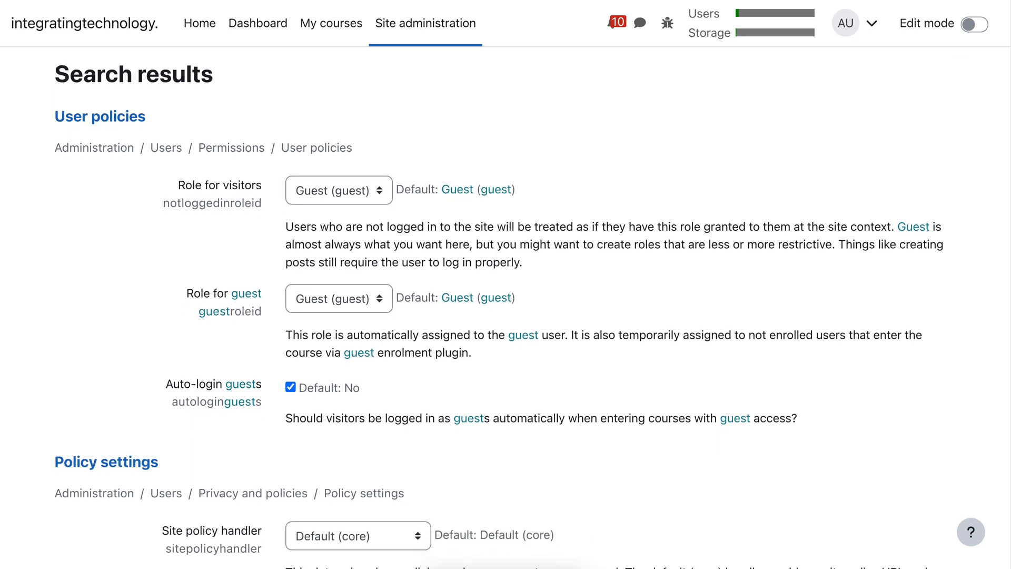
scroll(down, 3)
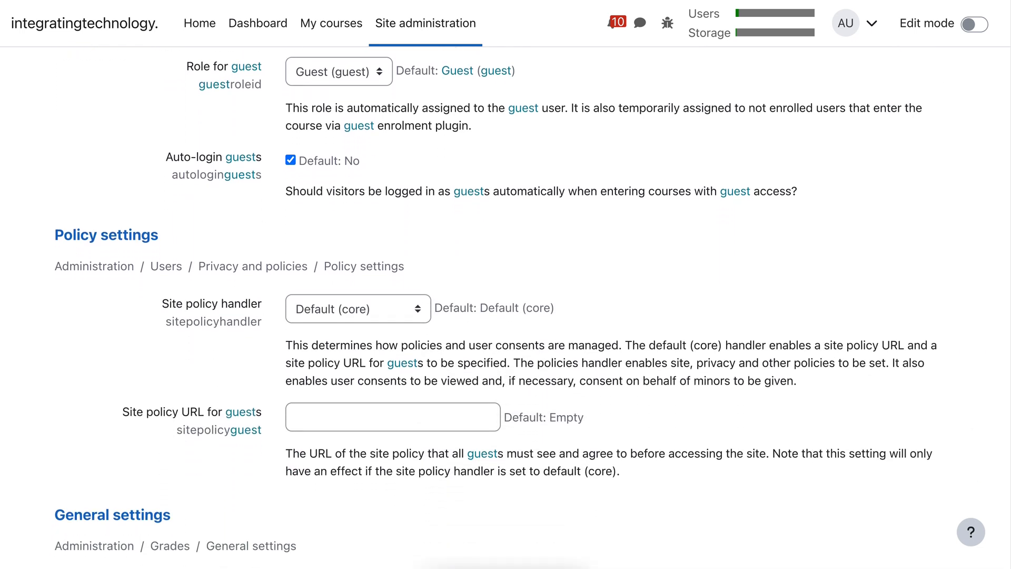
scroll(down, 3)
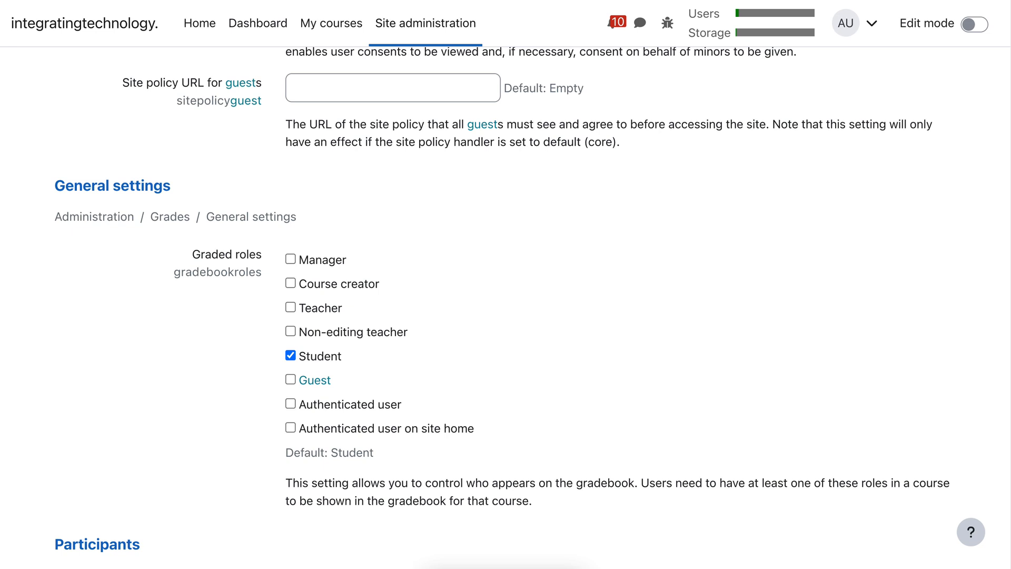
scroll(down, 3)
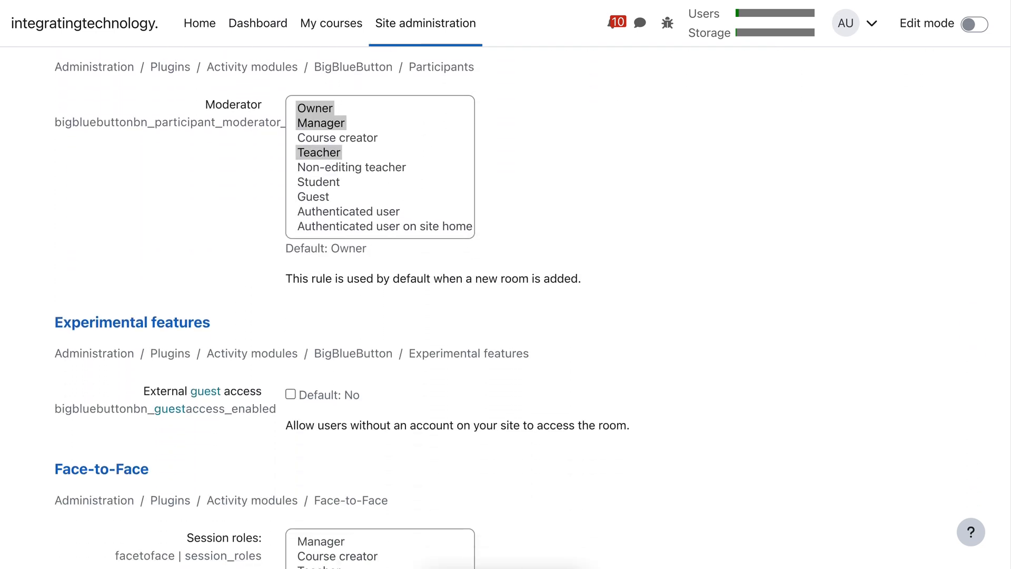
scroll(down, 3)
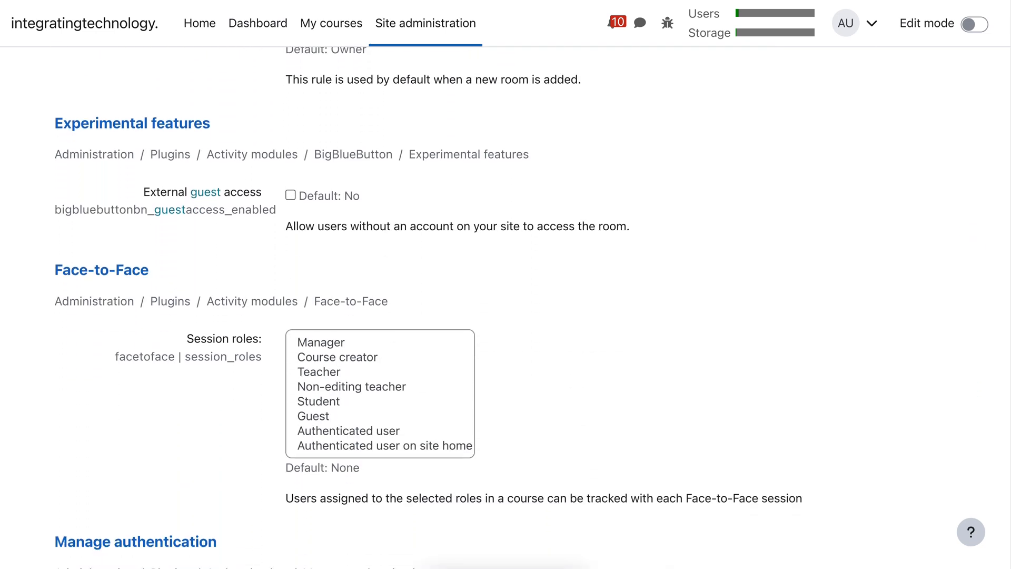
scroll(down, 3)
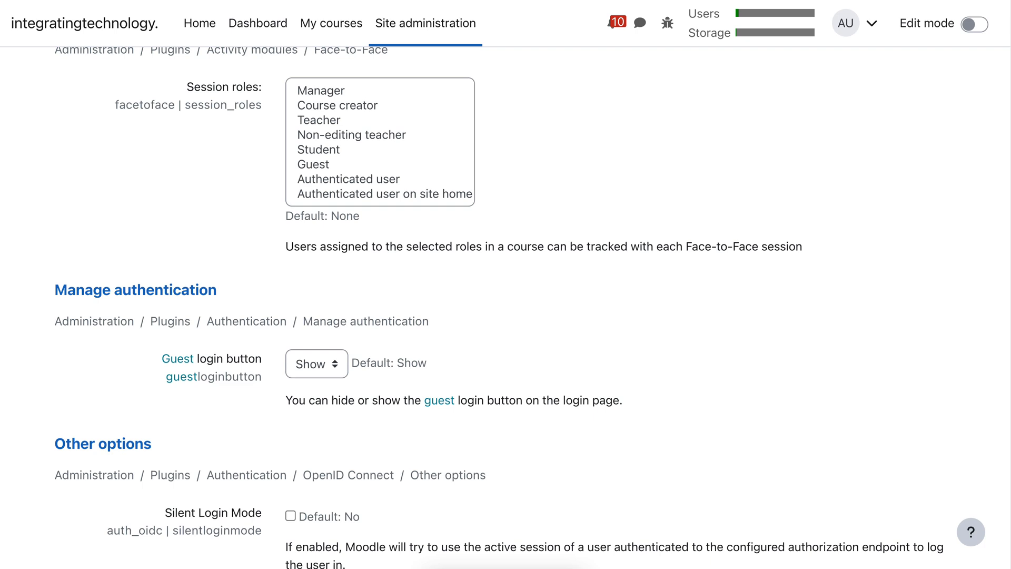
scroll(down, 3)
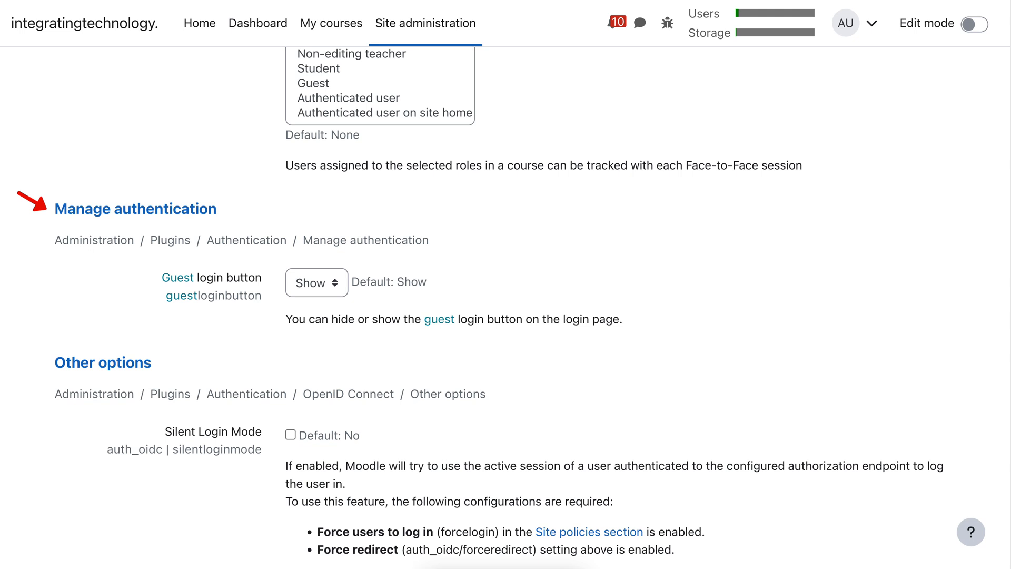
click(315, 282)
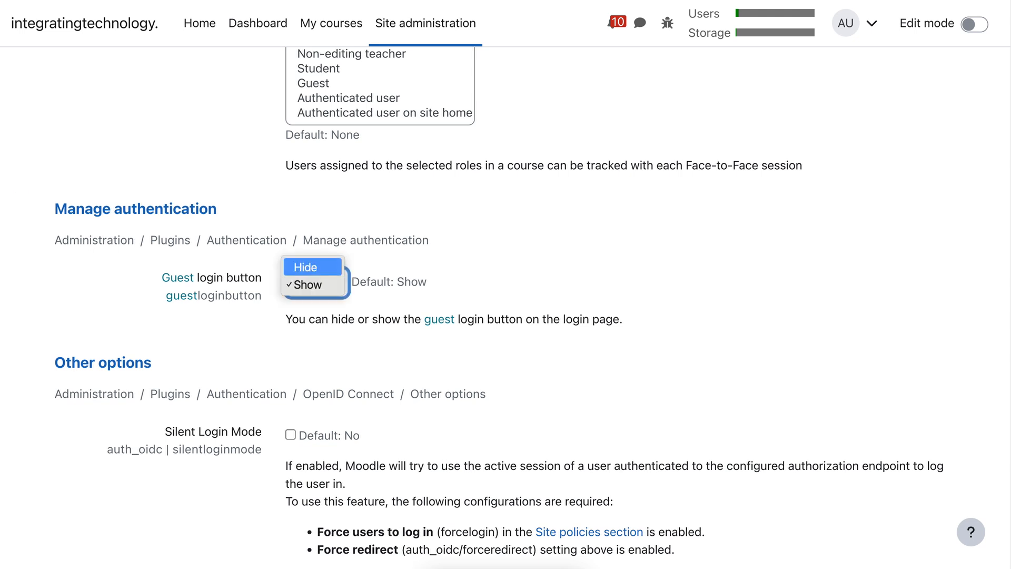
click(312, 283)
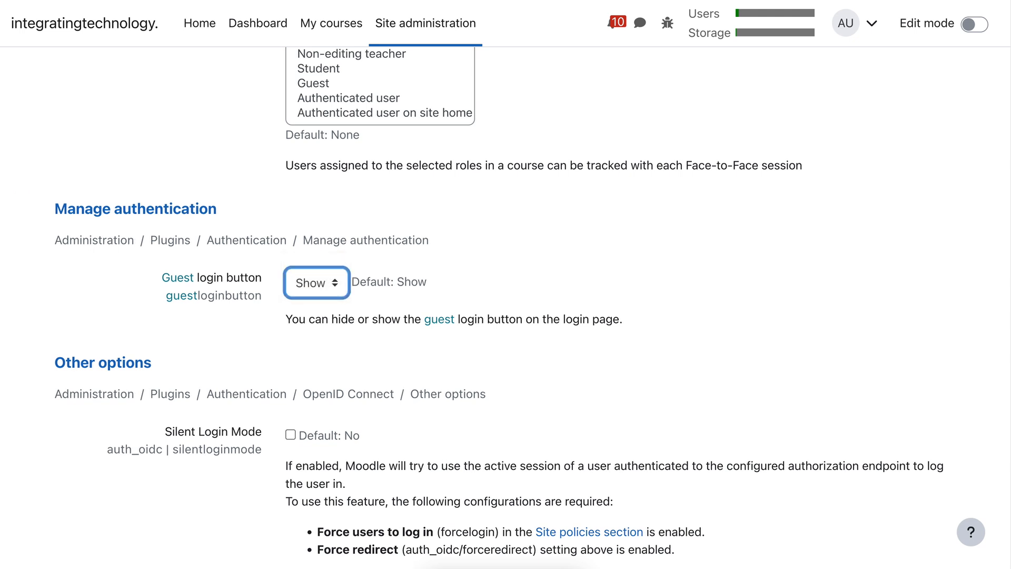
scroll(down, 3)
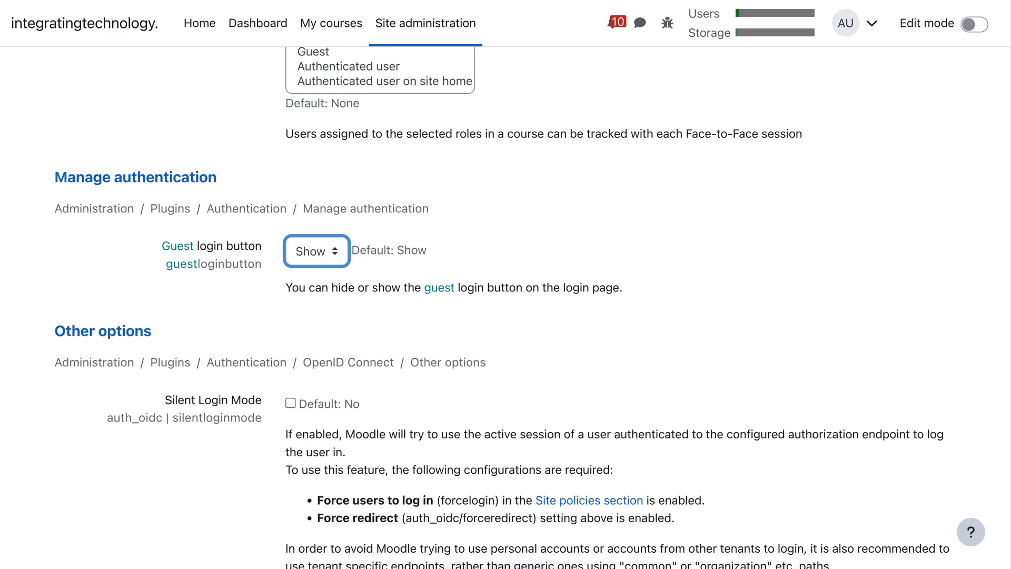
scroll(down, 3)
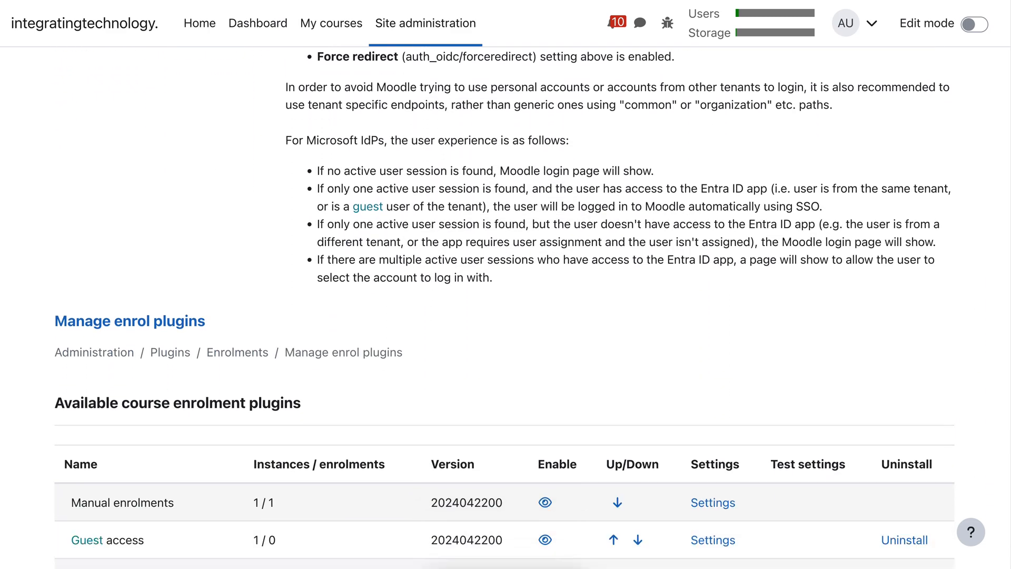
scroll(down, 3)
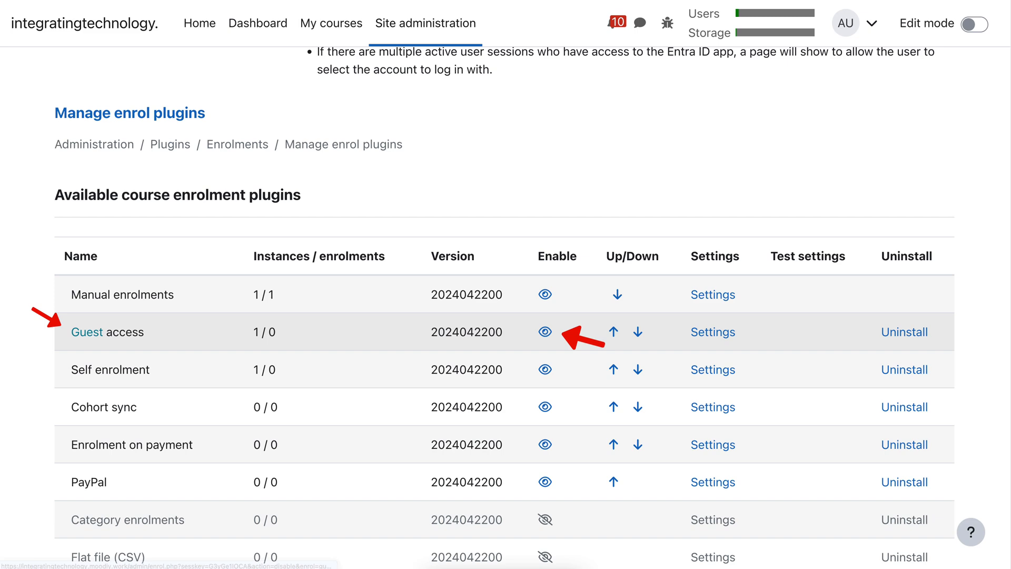
scroll(up, 3)
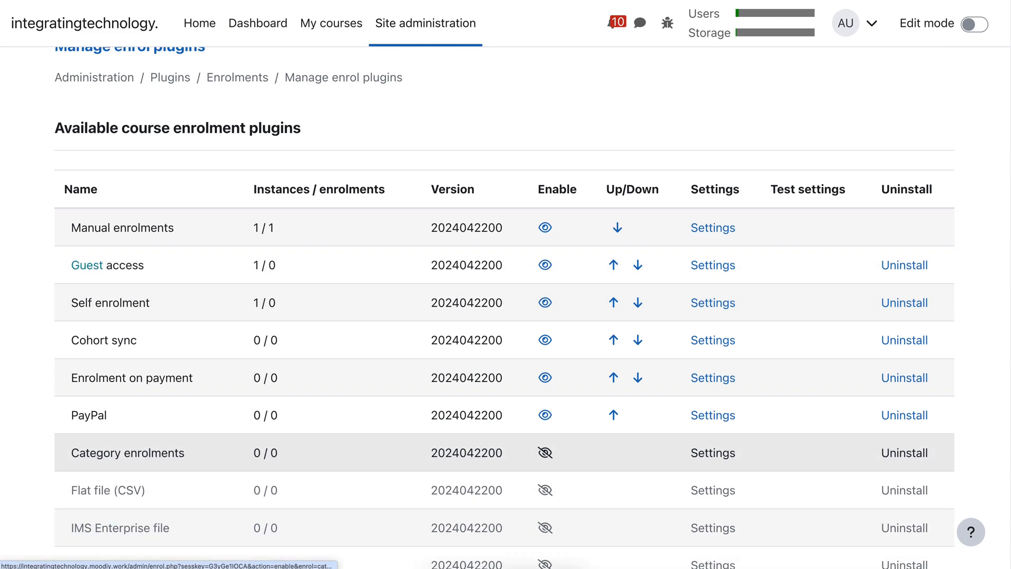
scroll(down, 3)
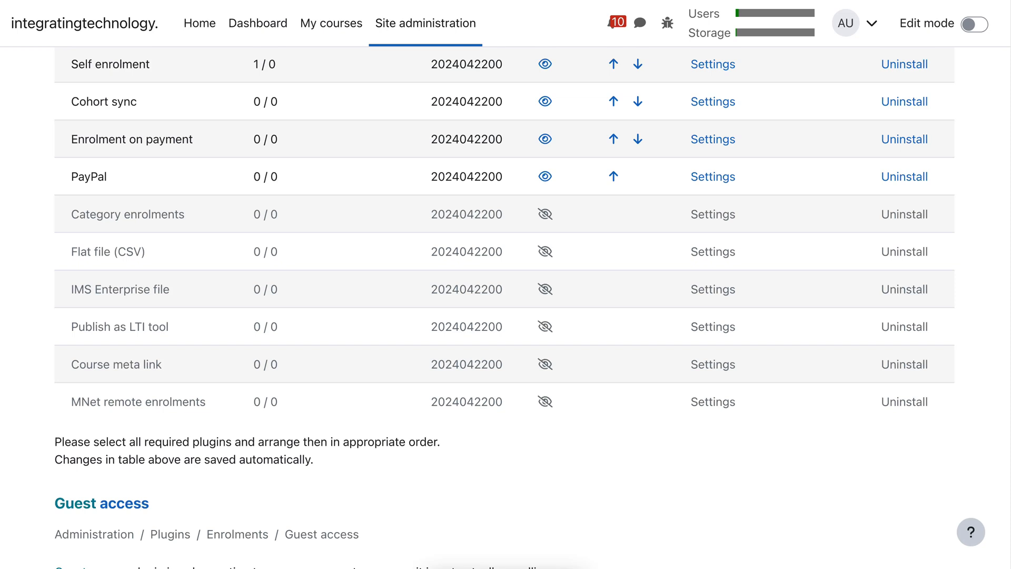
scroll(down, 3)
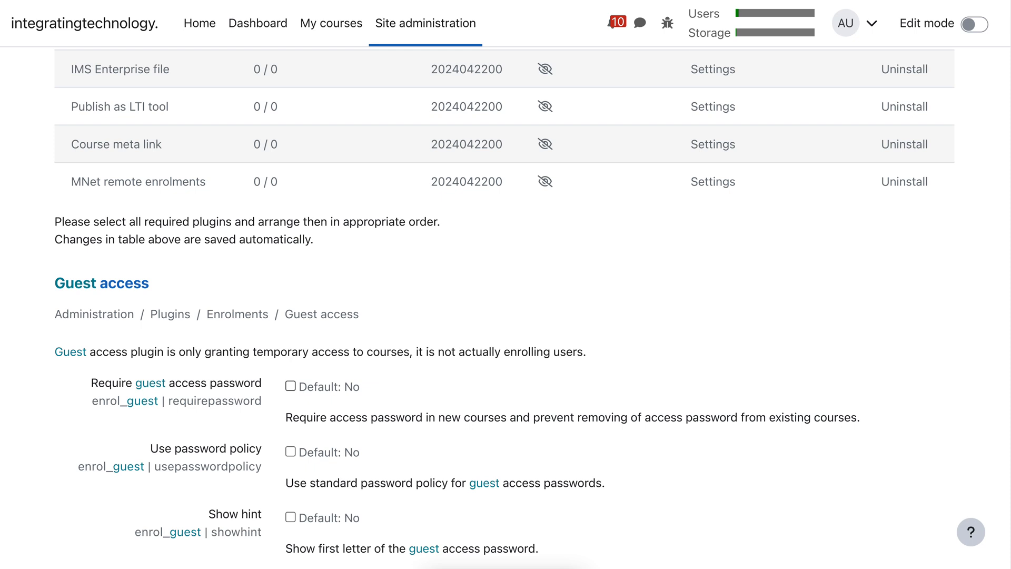
scroll(down, 3)
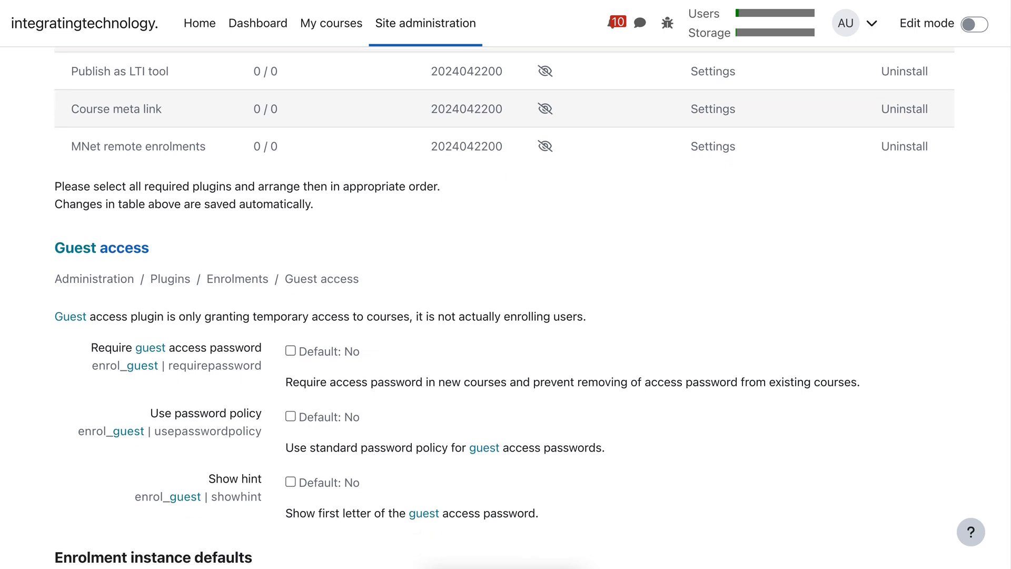
scroll(down, 3)
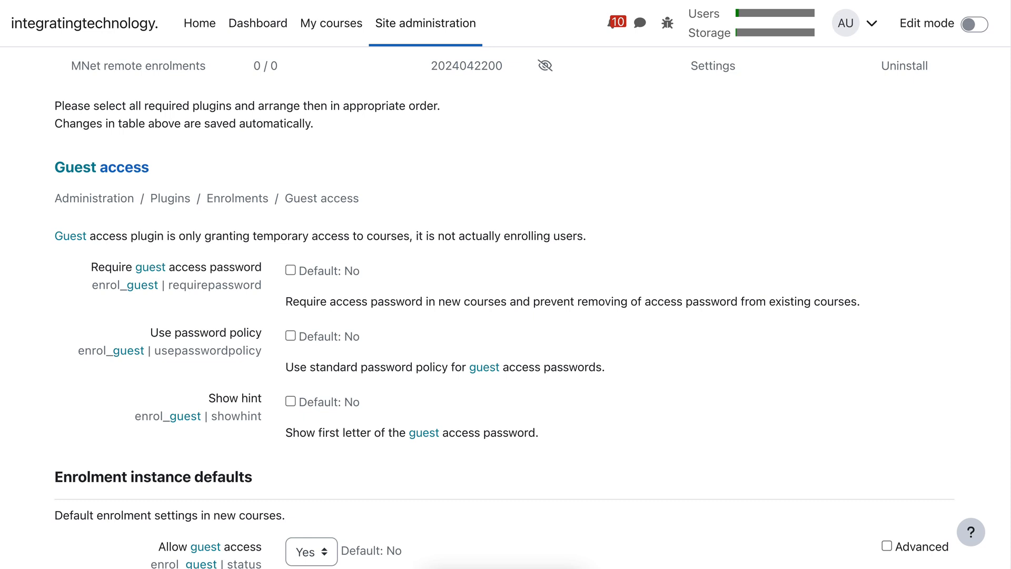
scroll(down, 3)
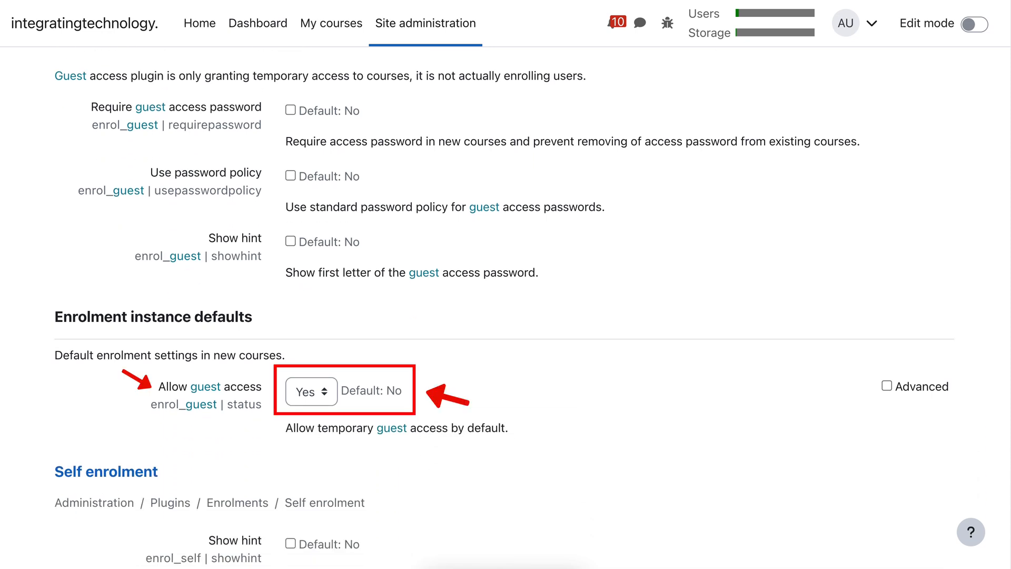
scroll(down, 3)
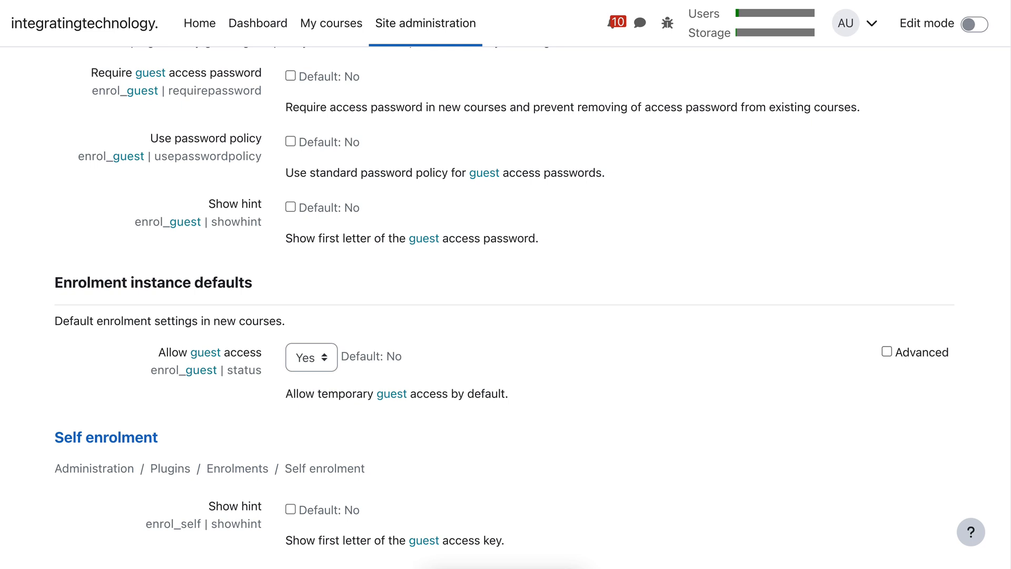
scroll(down, 3)
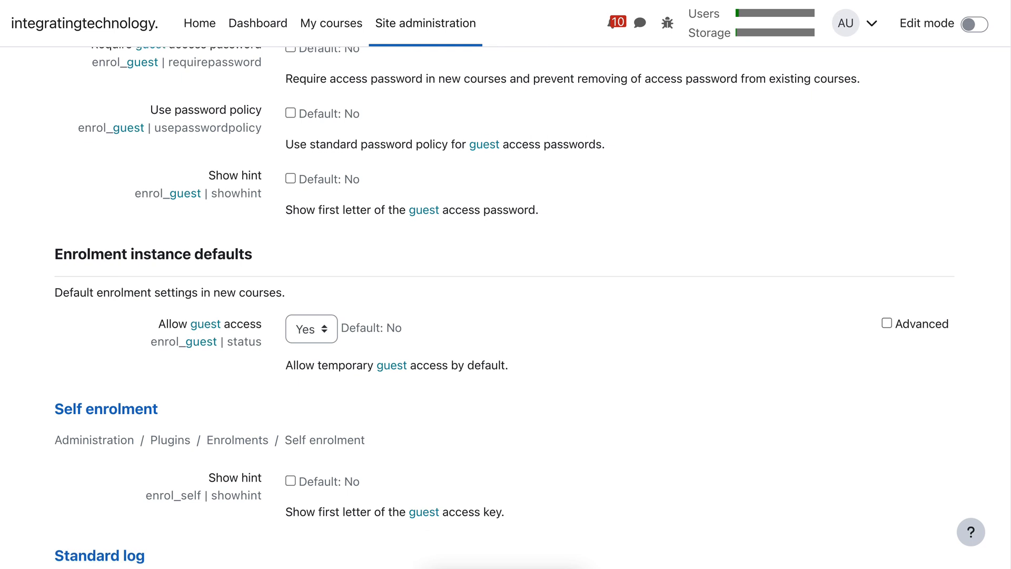
click(309, 329)
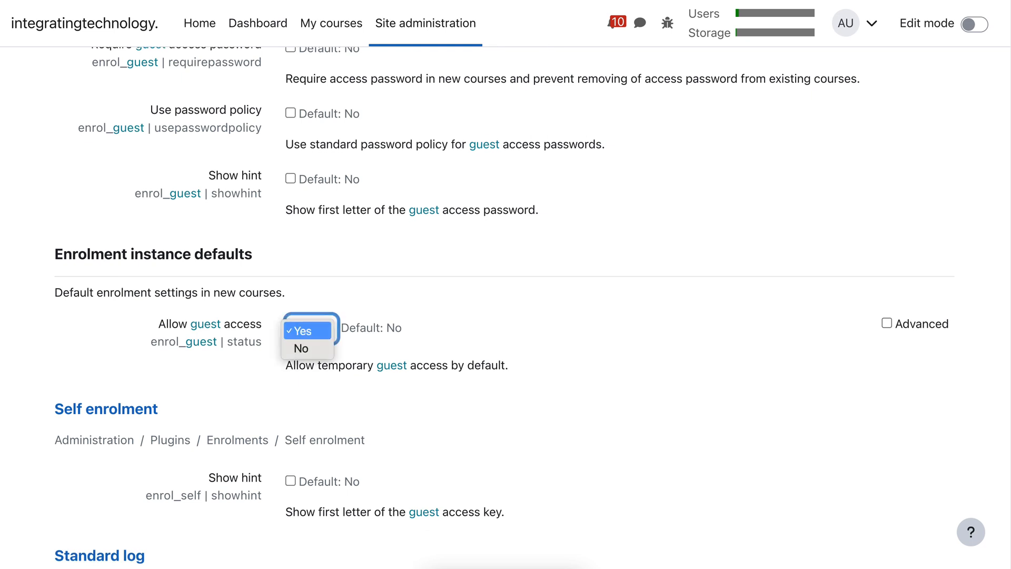
click(300, 329)
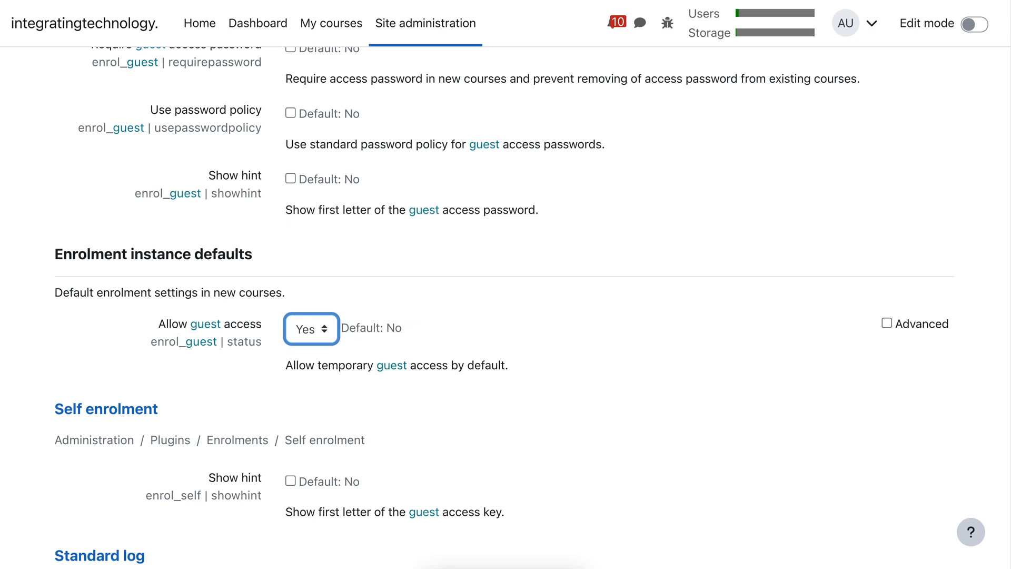
scroll(down, 3)
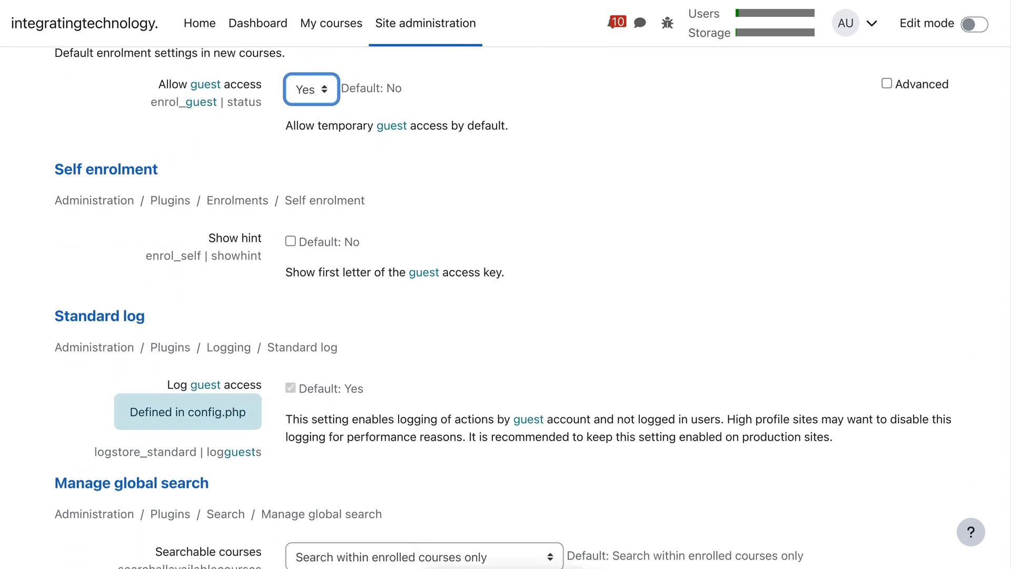
scroll(down, 3)
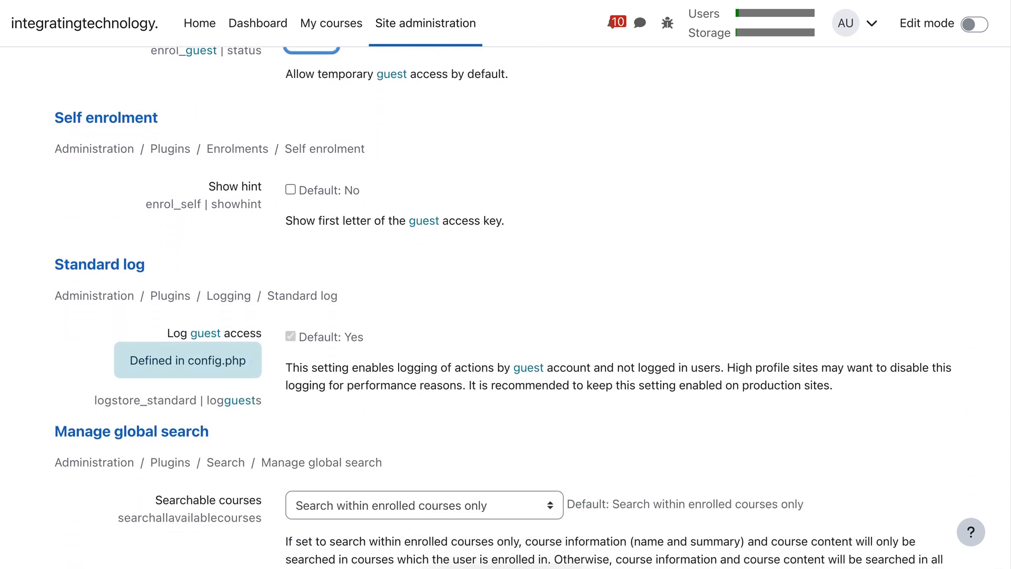
scroll(down, 3)
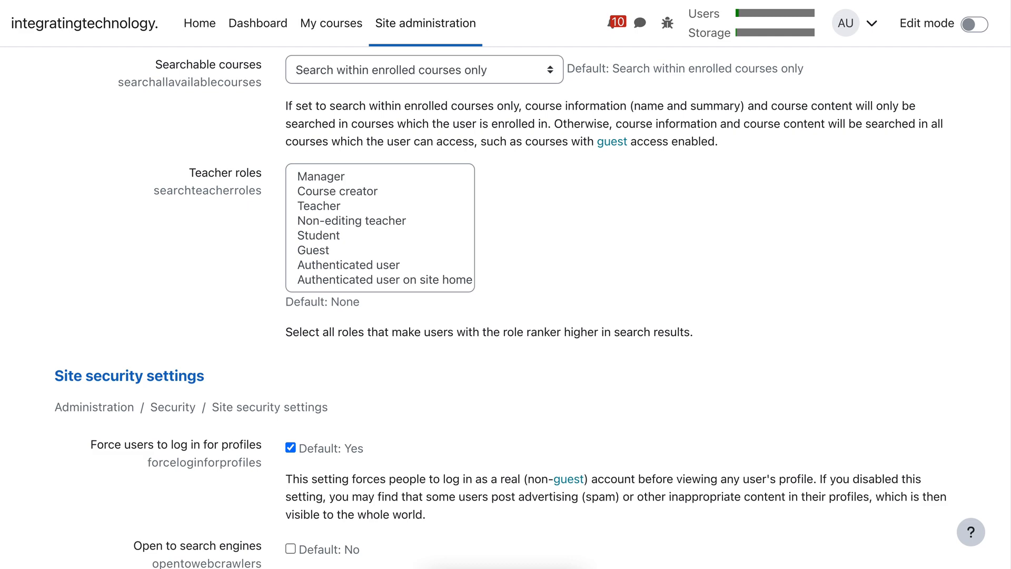
scroll(down, 3)
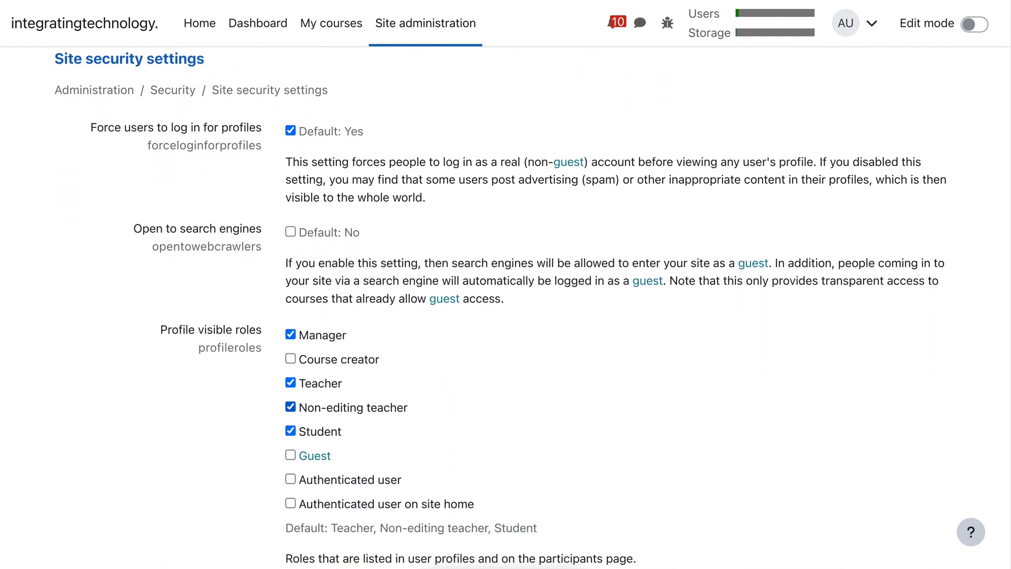
scroll(down, 3)
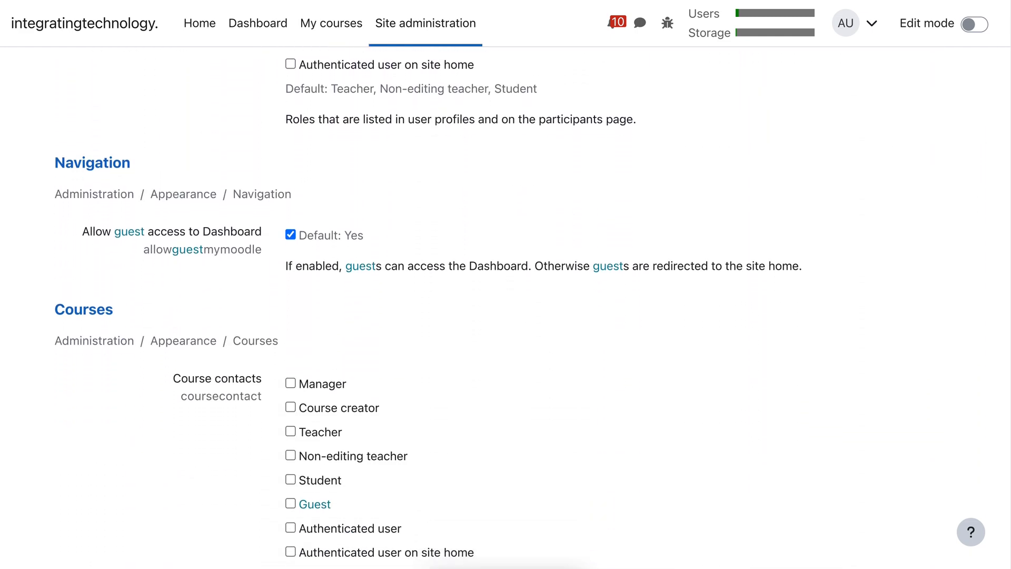
scroll(down, 3)
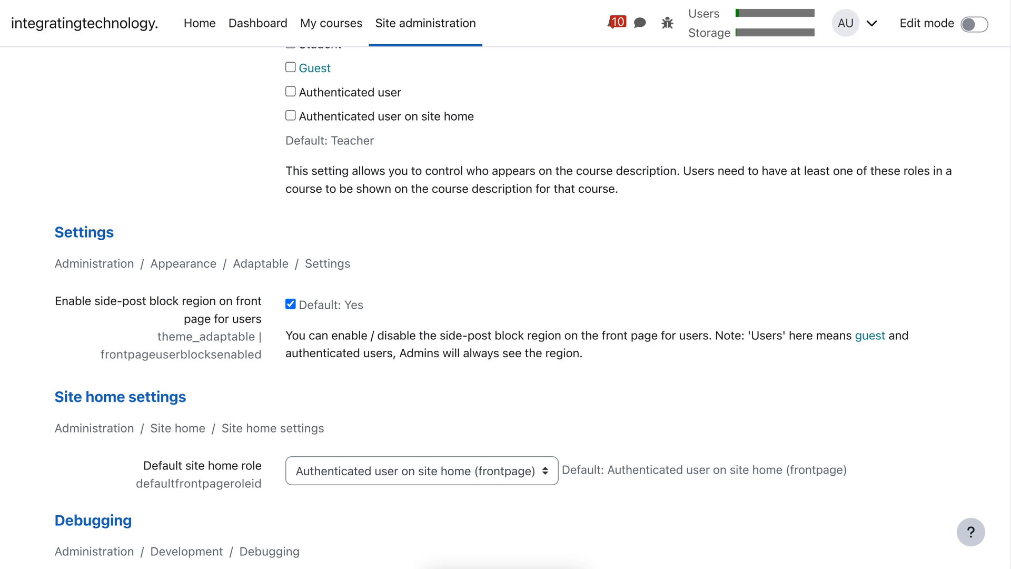
scroll(down, 3)
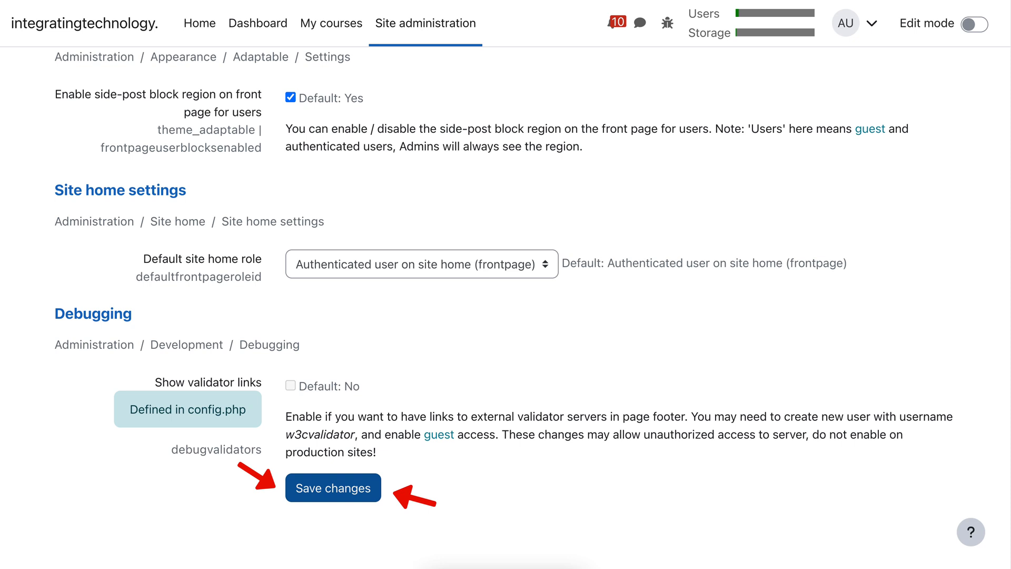
scroll(up, 3)
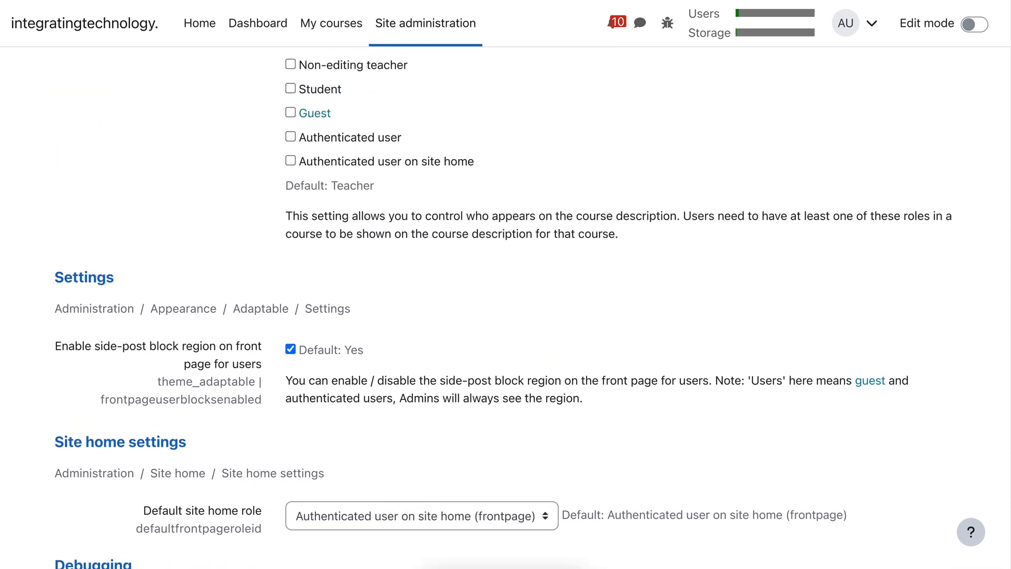
mouse_move(85, 23)
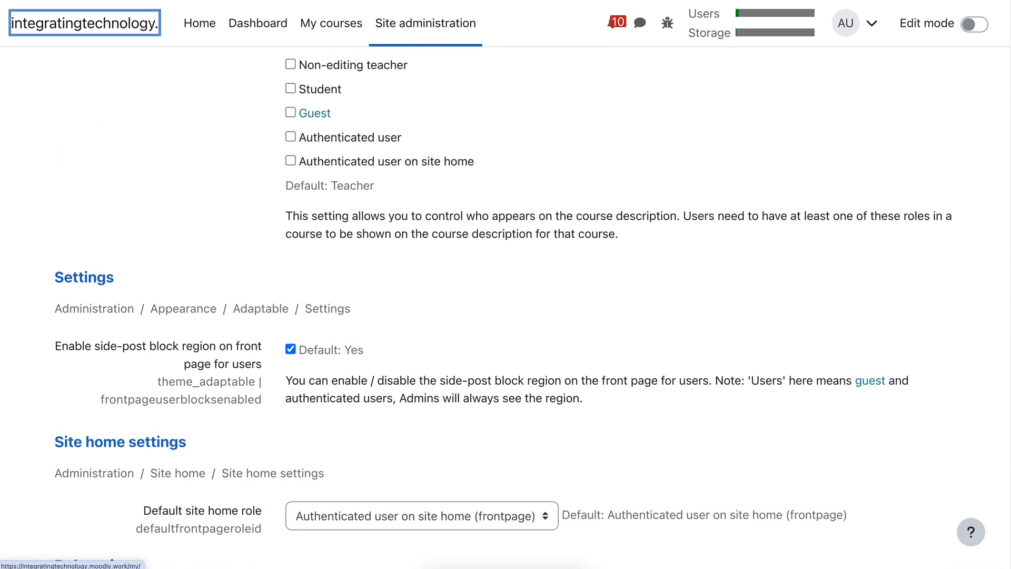
click(257, 23)
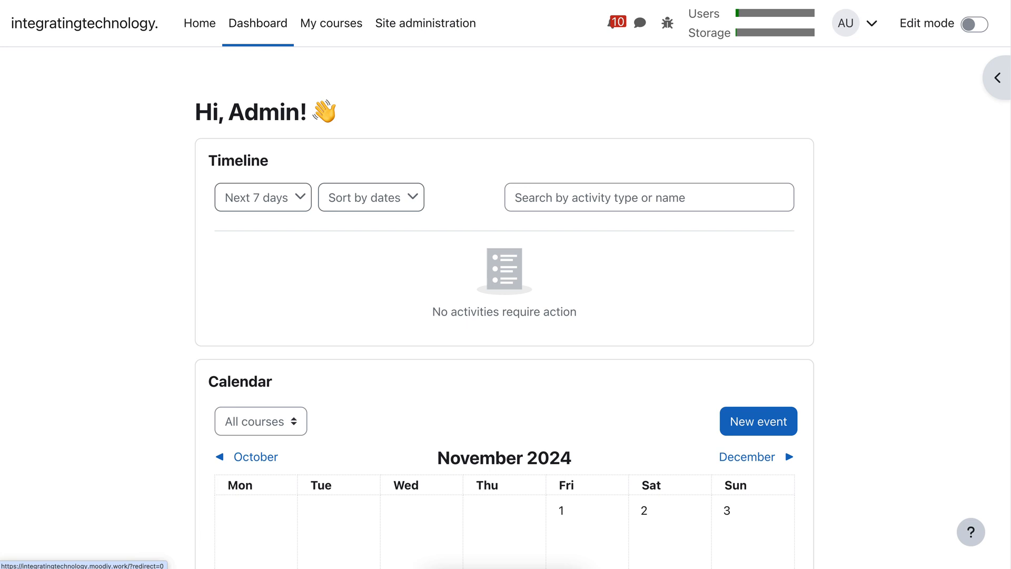
mouse_move(199, 23)
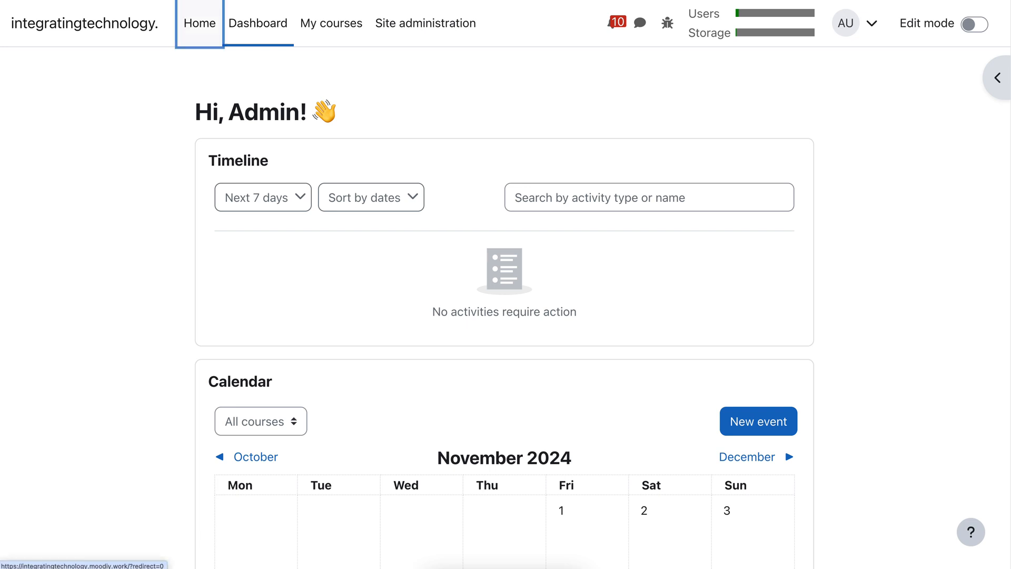
Go to the site home listing AI for ELT under Available courses.
click(199, 23)
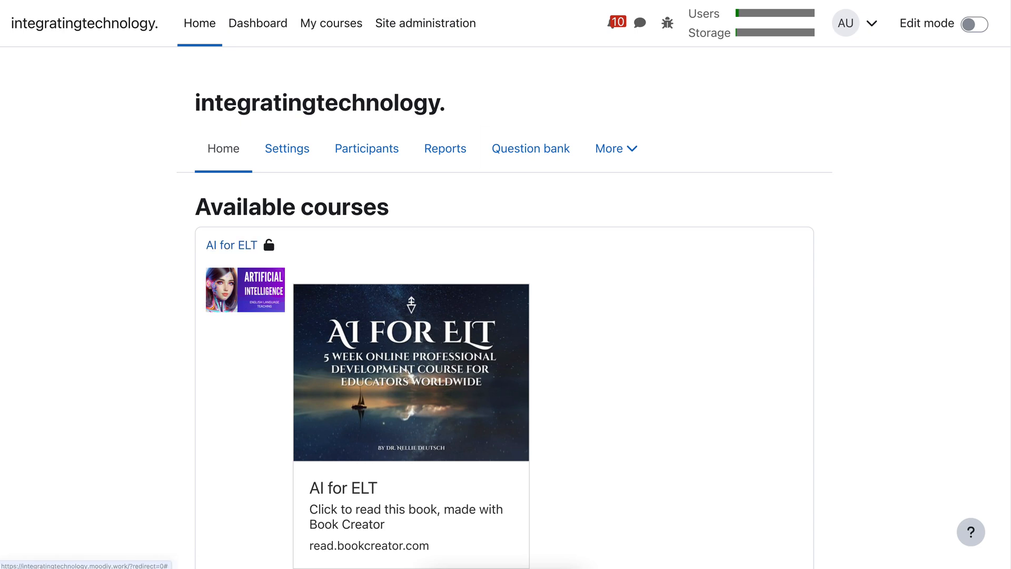
Log out of the admin account and reopen AI for ELT as a guest visitor.
click(851, 23)
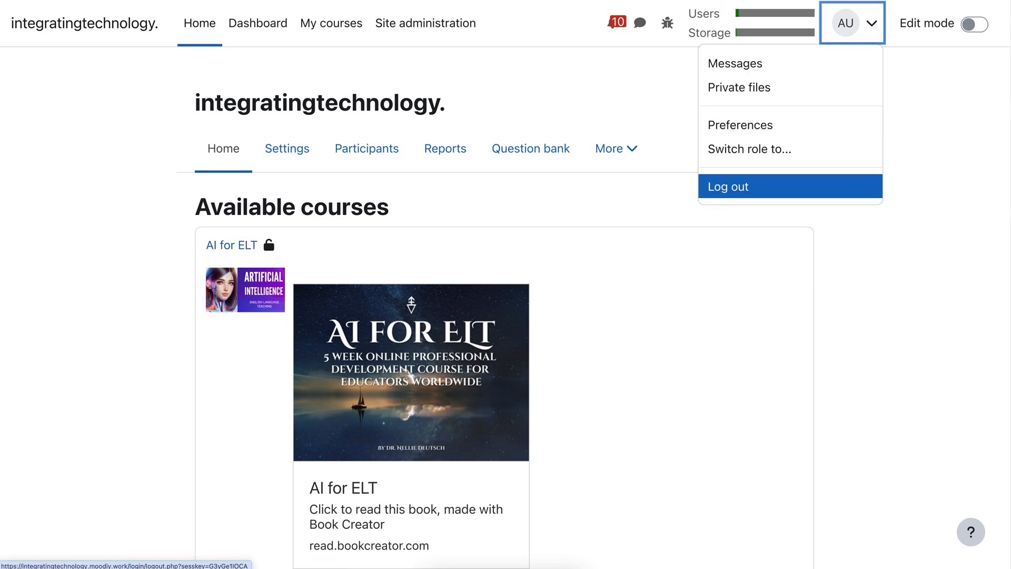
click(726, 186)
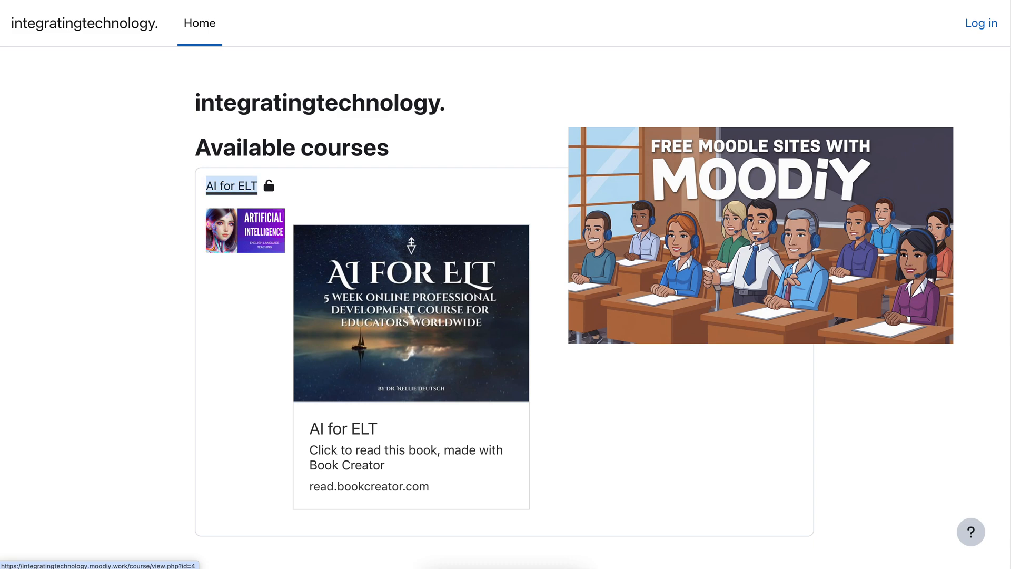
click(230, 186)
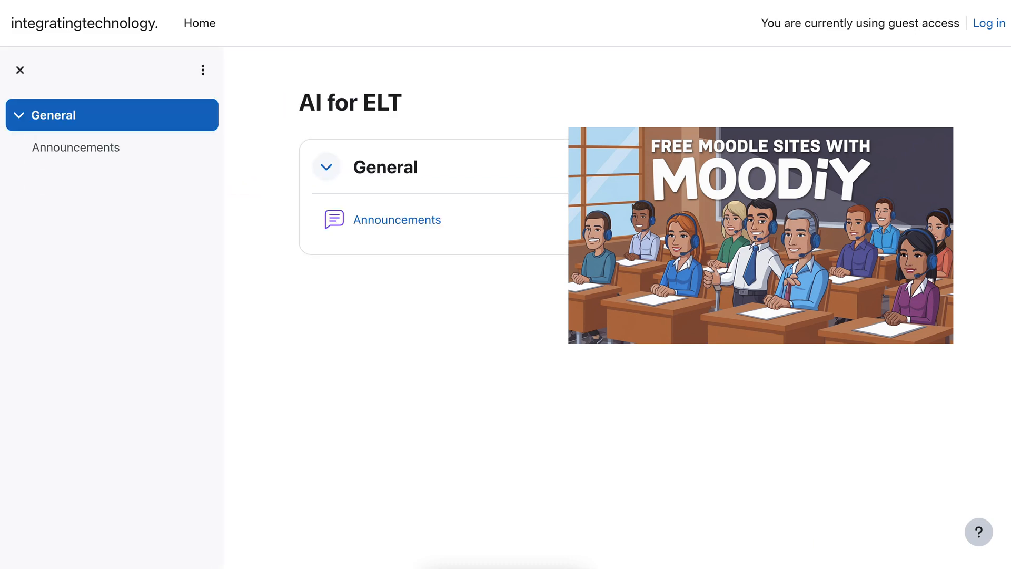